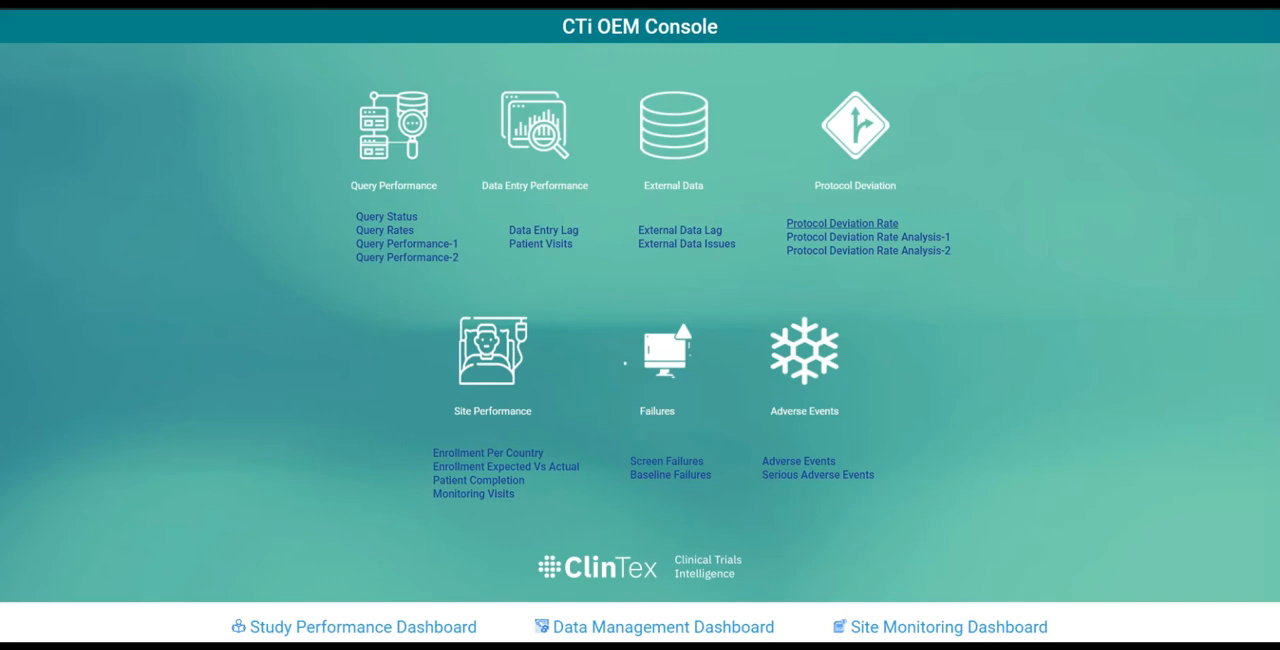
# Show the Protocol Deviation Rate dashboard with per-site and per-patient deviation counts
pyautogui.click(840, 222)
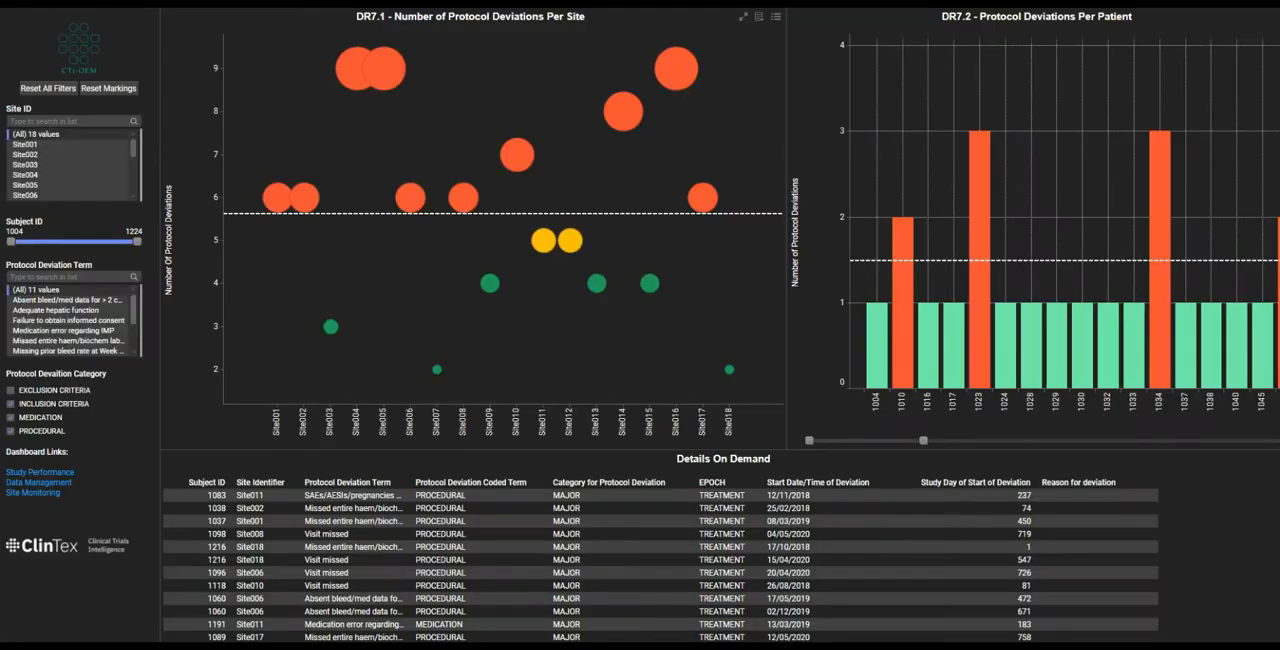
# Mark the Site010 bubble in DR7.1, filtering details to subject 1010's two deviations
pyautogui.moveTo(484, 108); pyautogui.dragTo(728, 208)
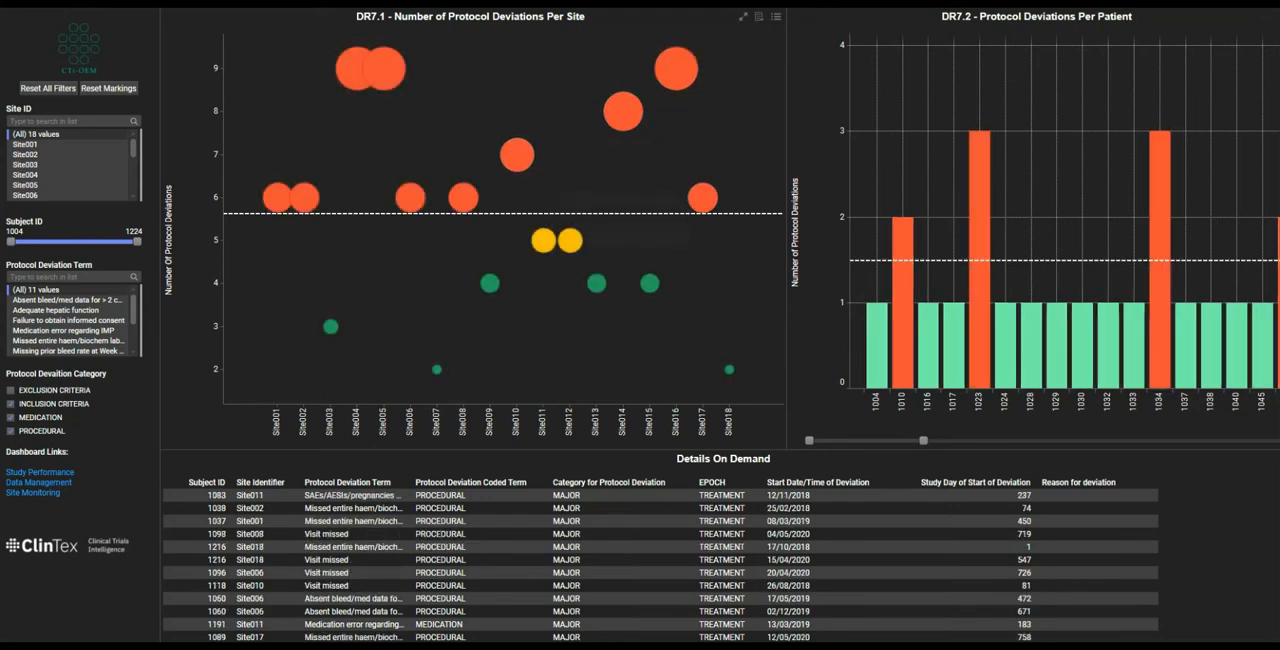
pyautogui.moveTo(490, 284)
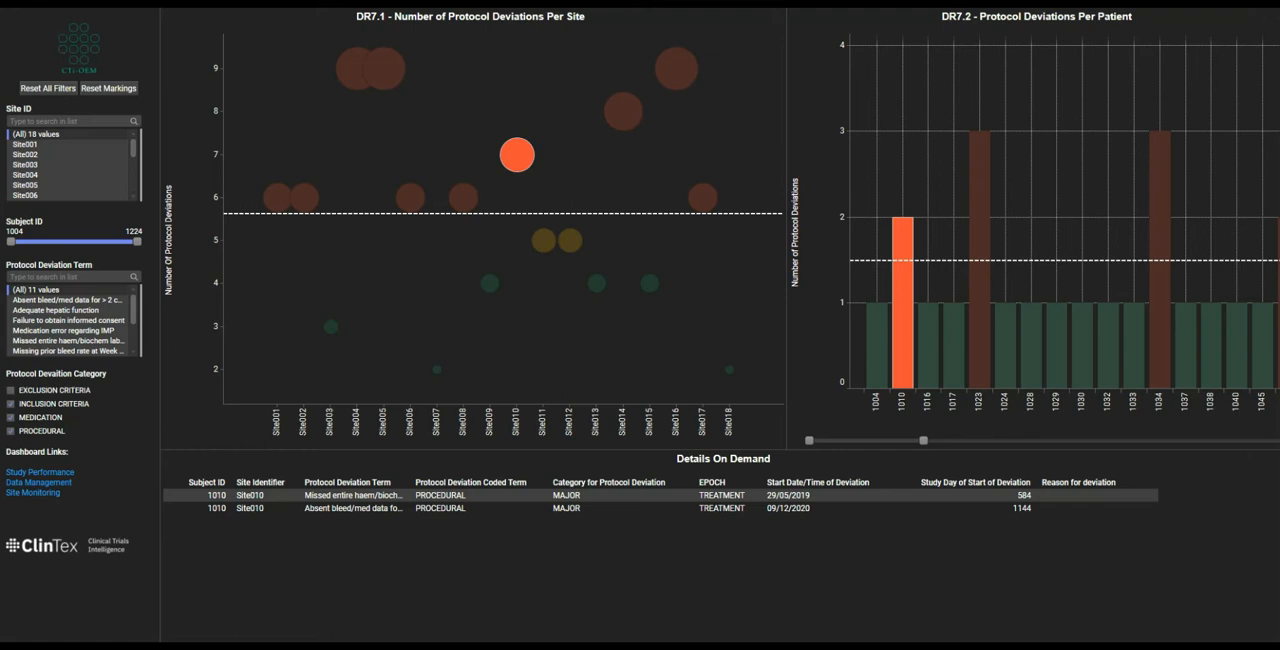
# Show Protocol Deviation Rate Analysis-1 with the DR7.3 category bars and pie chart
pyautogui.click(410, 196)
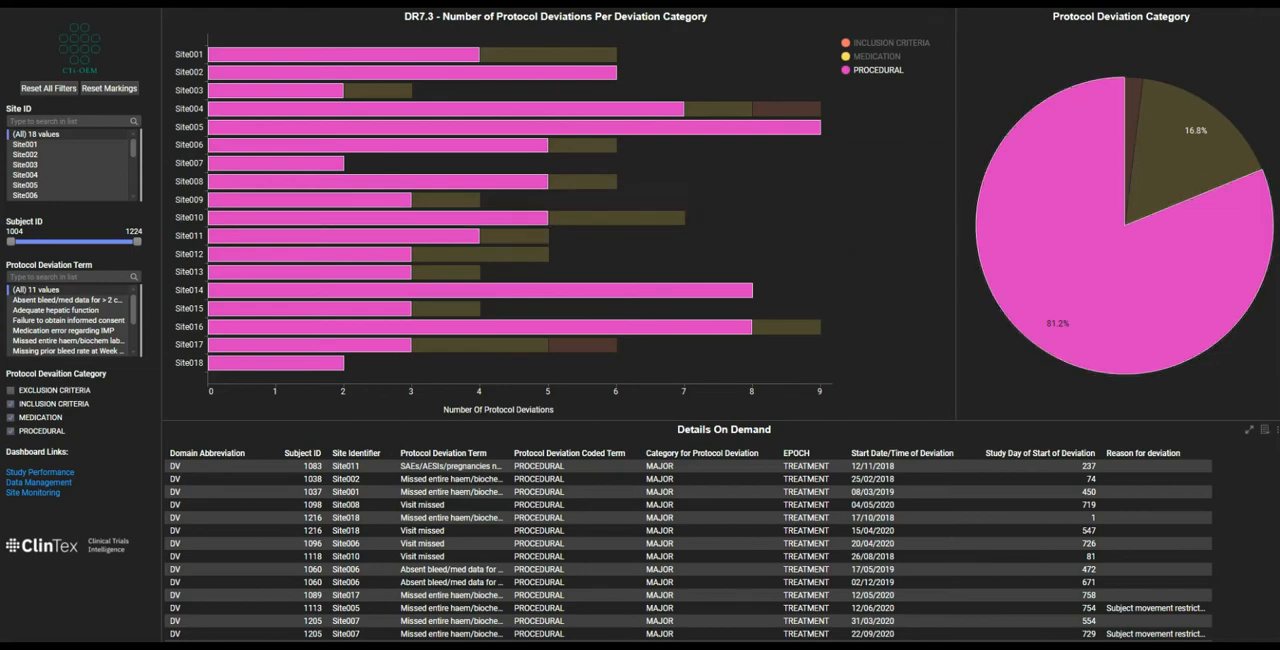
pyautogui.click(1248, 428)
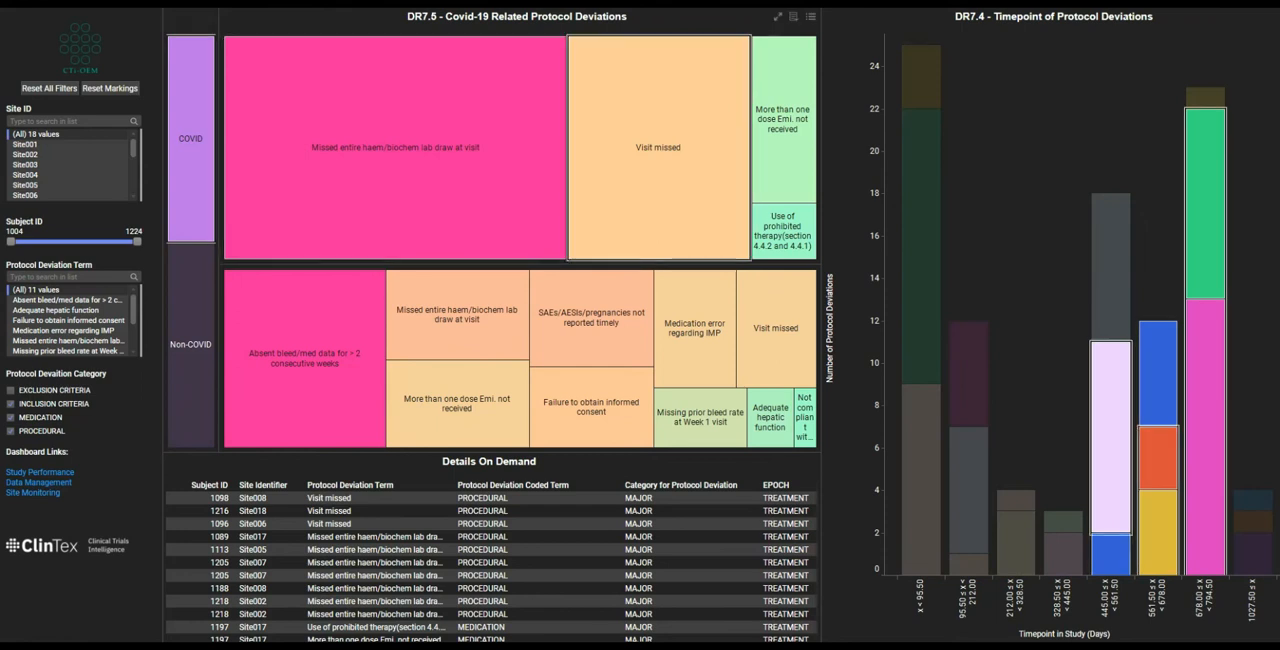
pyautogui.moveTo(658, 148)
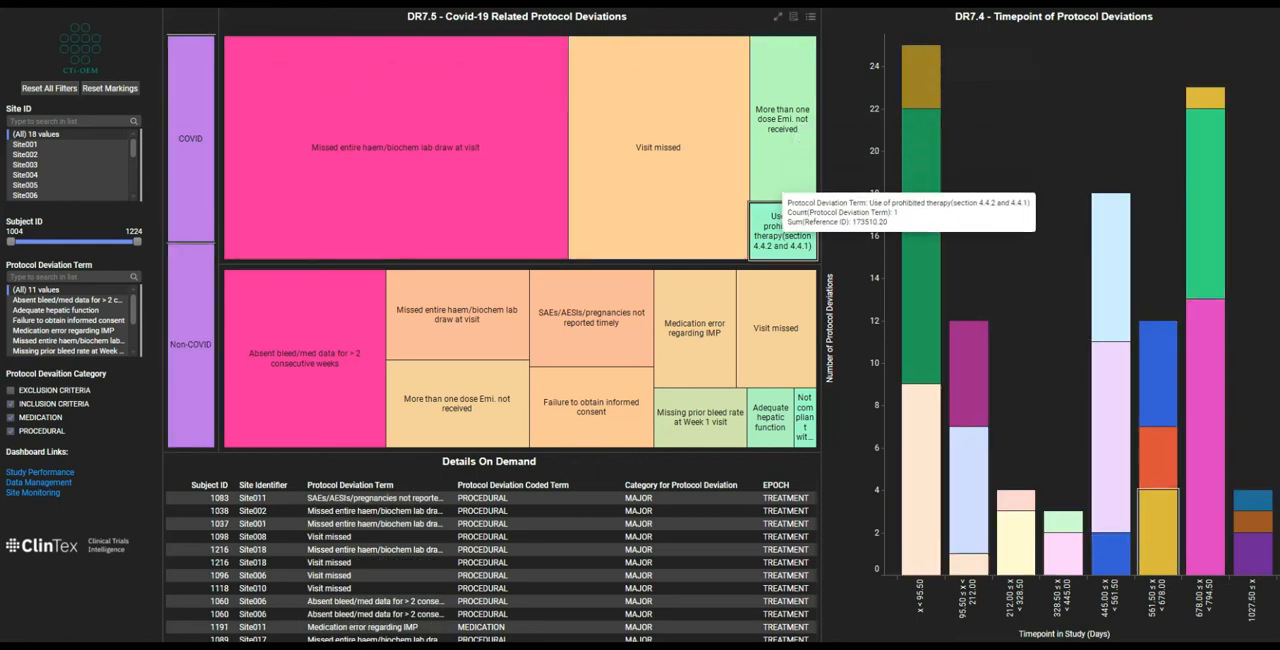
pyautogui.moveTo(776, 328)
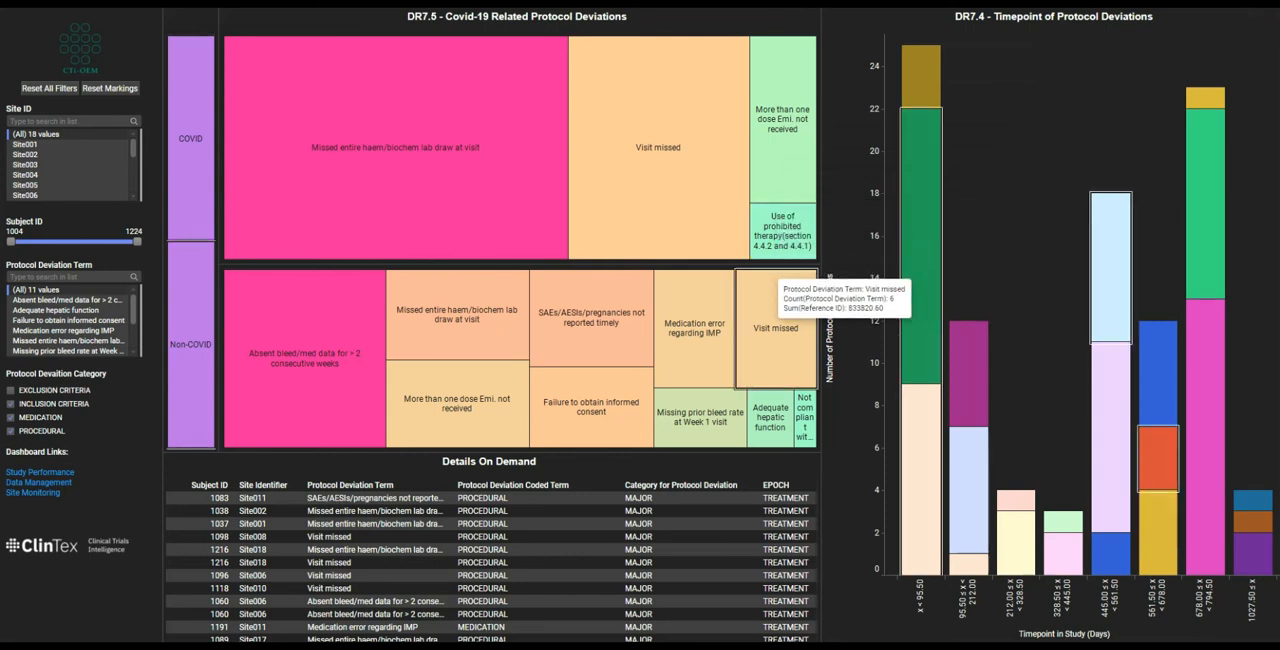